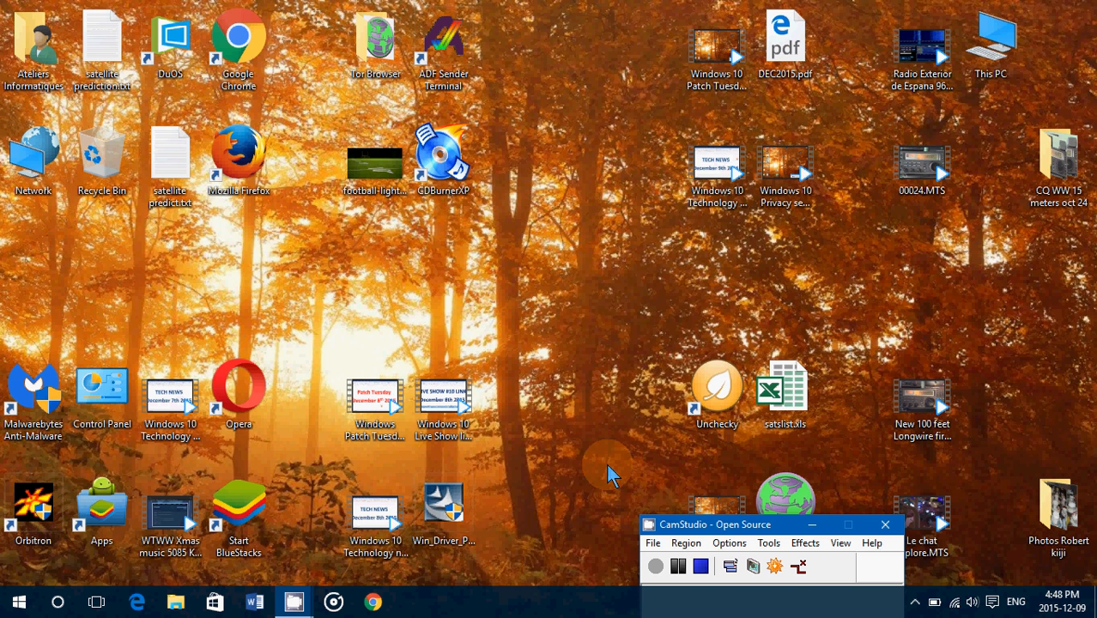
mouse_move(776, 567)
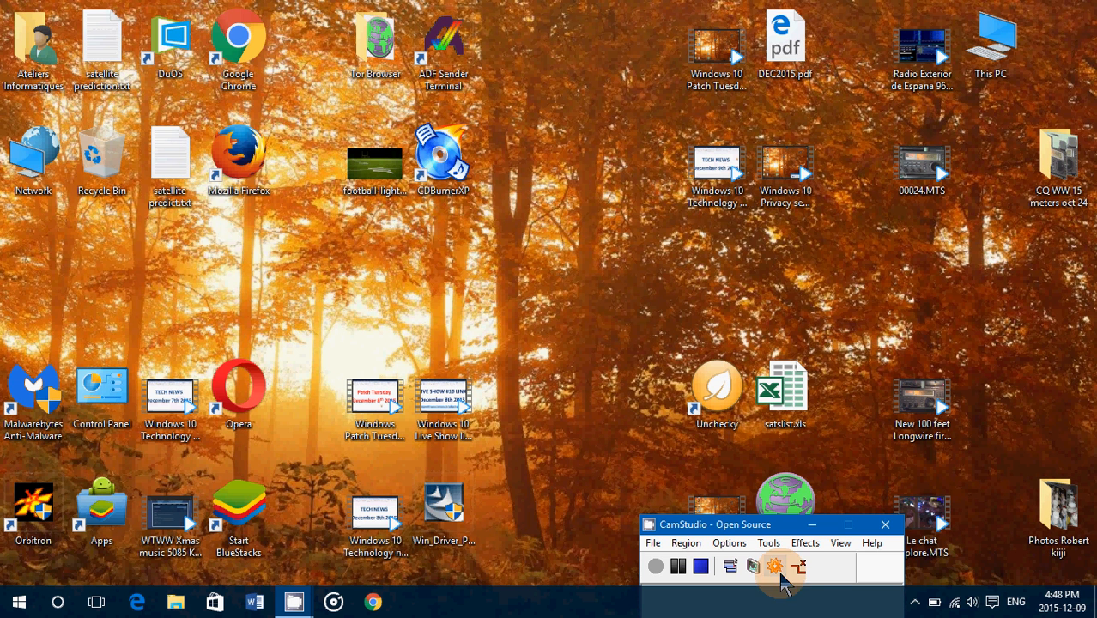
Launch Windows Settings from the Action Centre's All settings tile.
click(993, 601)
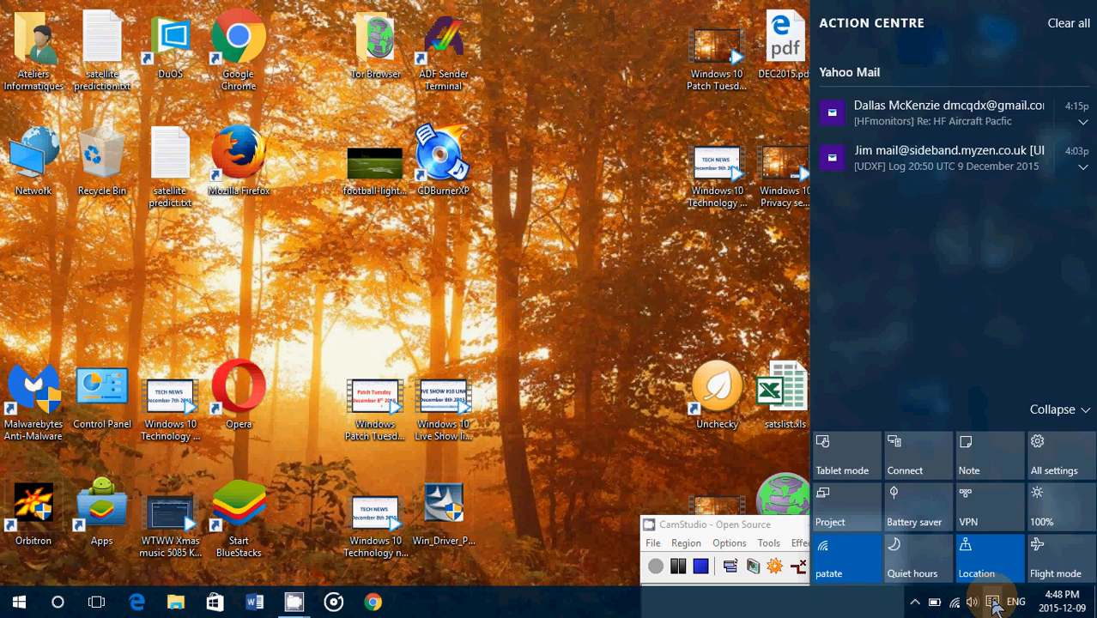
click(1055, 455)
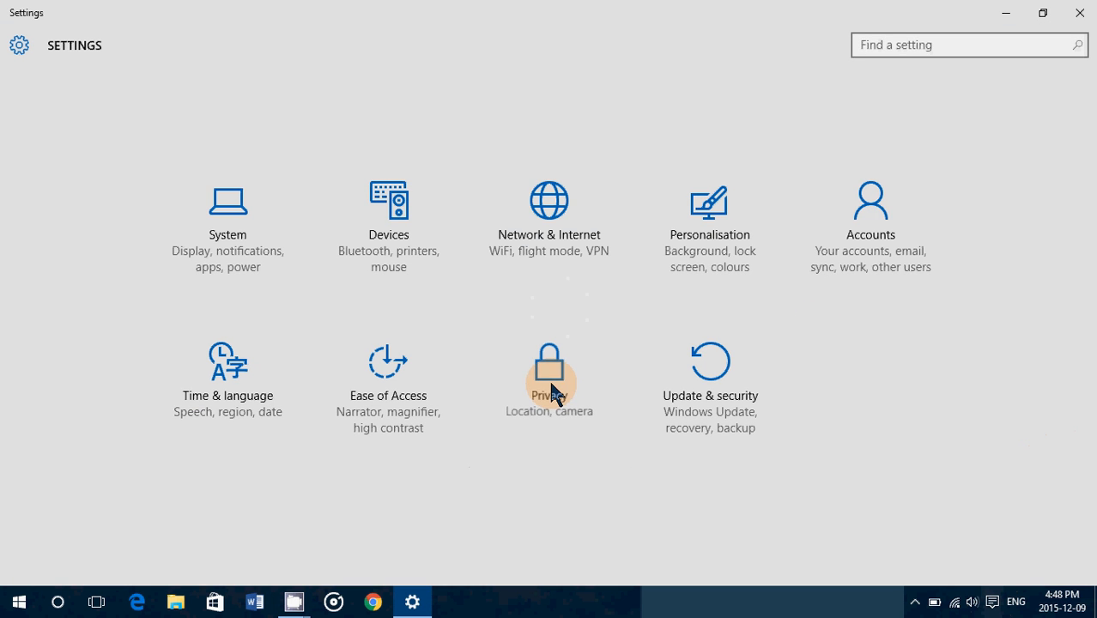
Navigate to Privacy > Feedback & diagnostics, showing Automatic feedback and Full diagnostic data.
click(550, 377)
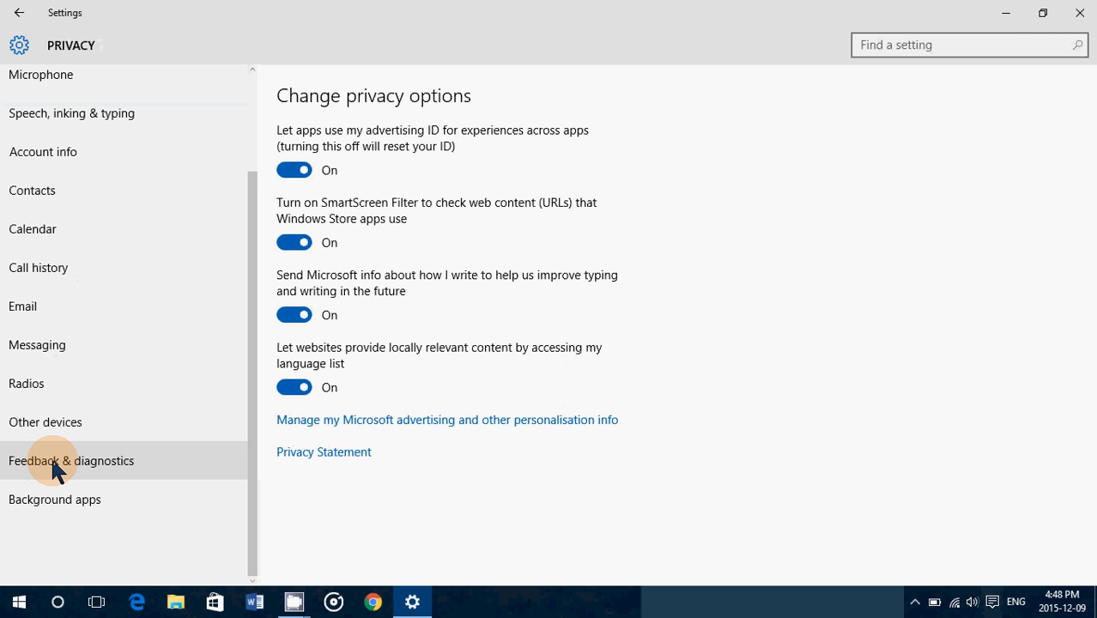
click(70, 461)
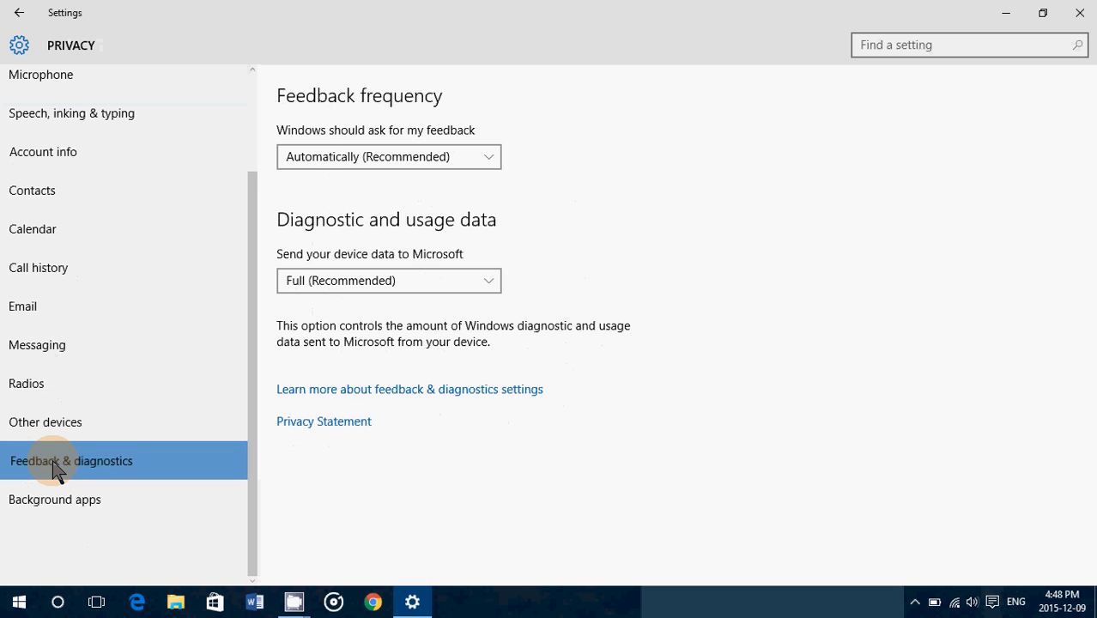
mouse_move(660, 180)
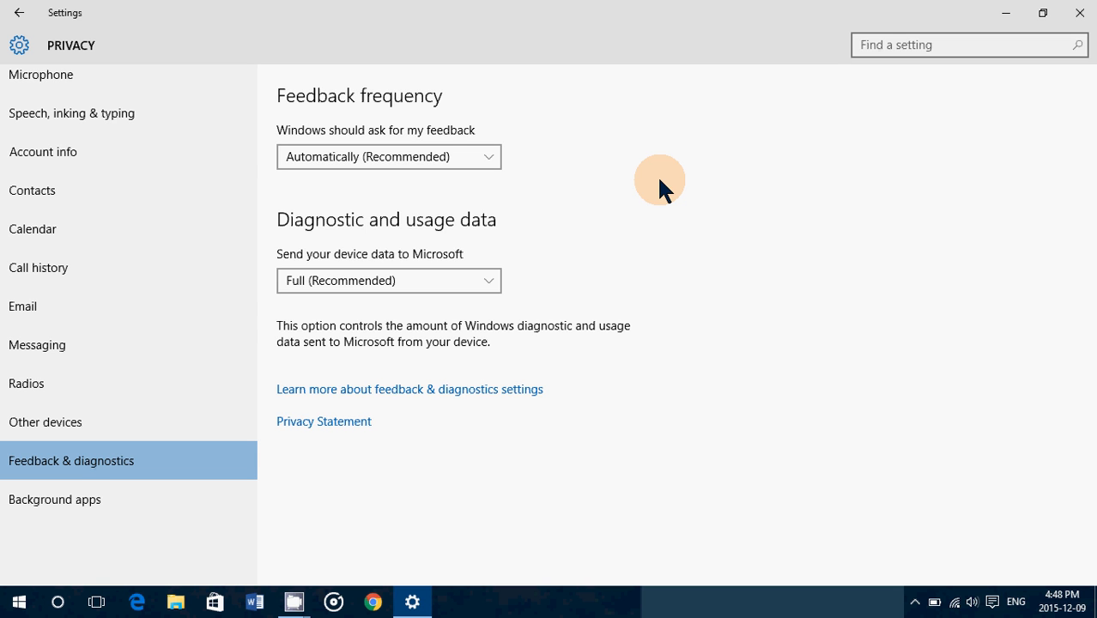
mouse_move(361, 199)
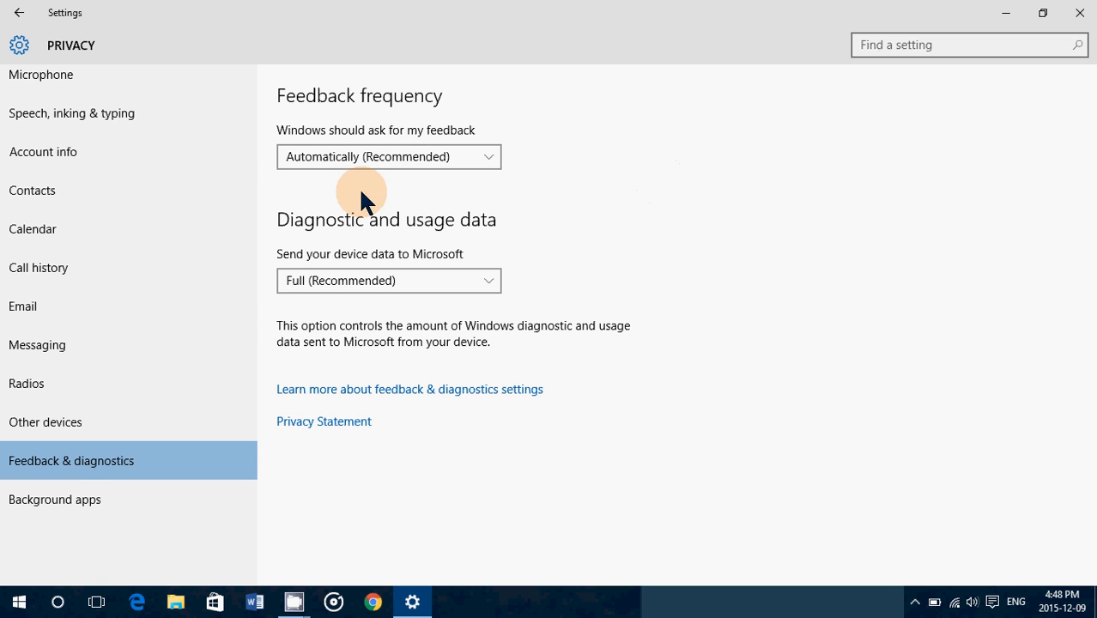
click(388, 156)
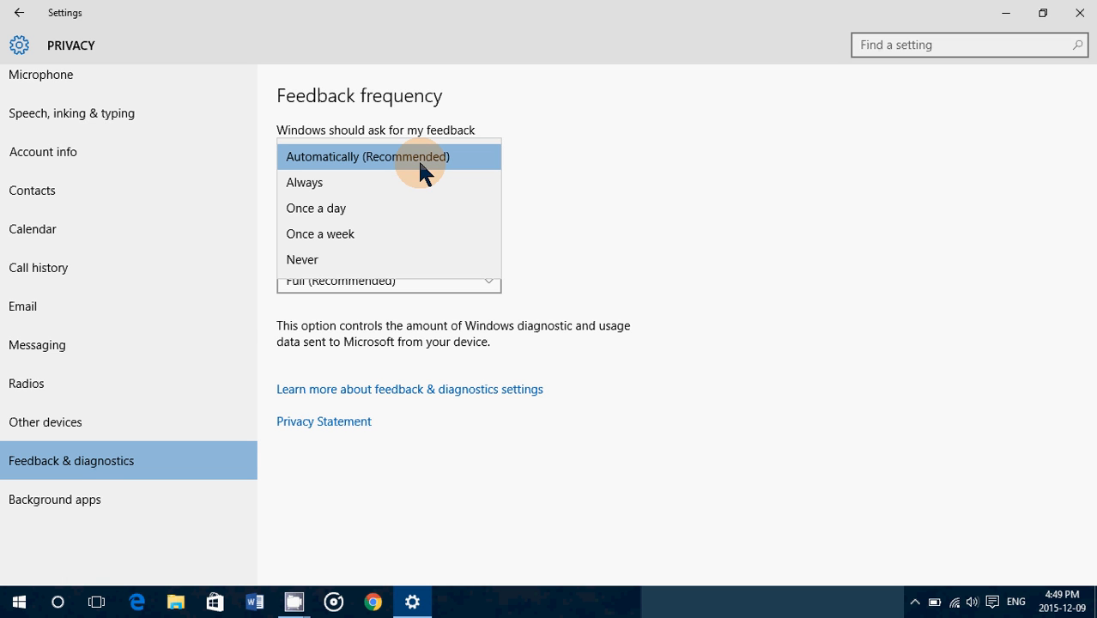
mouse_move(800, 199)
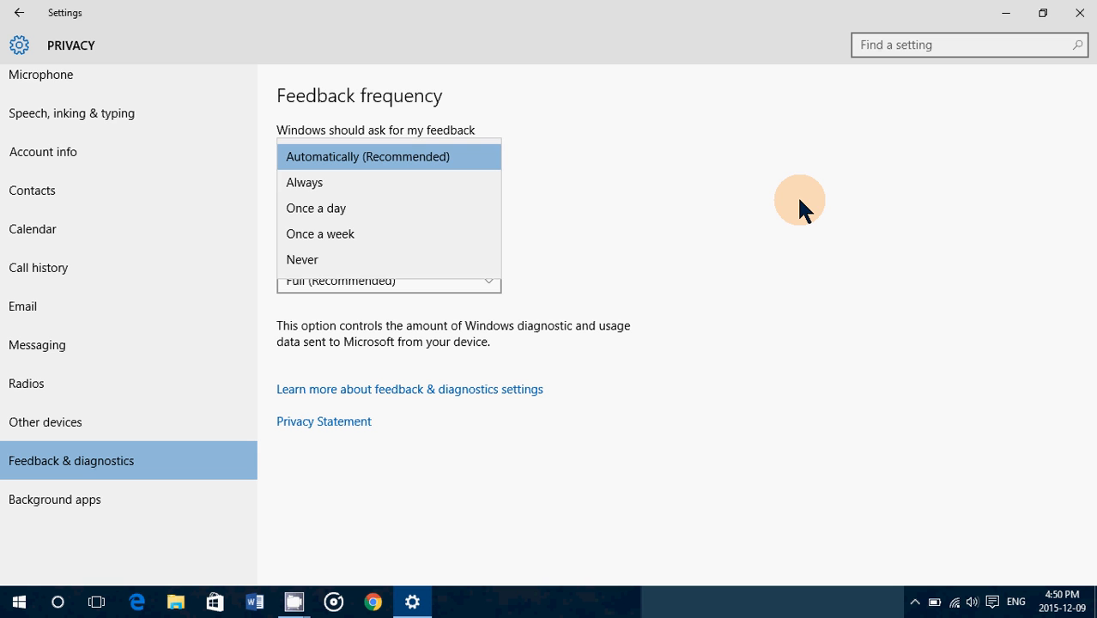
click(367, 156)
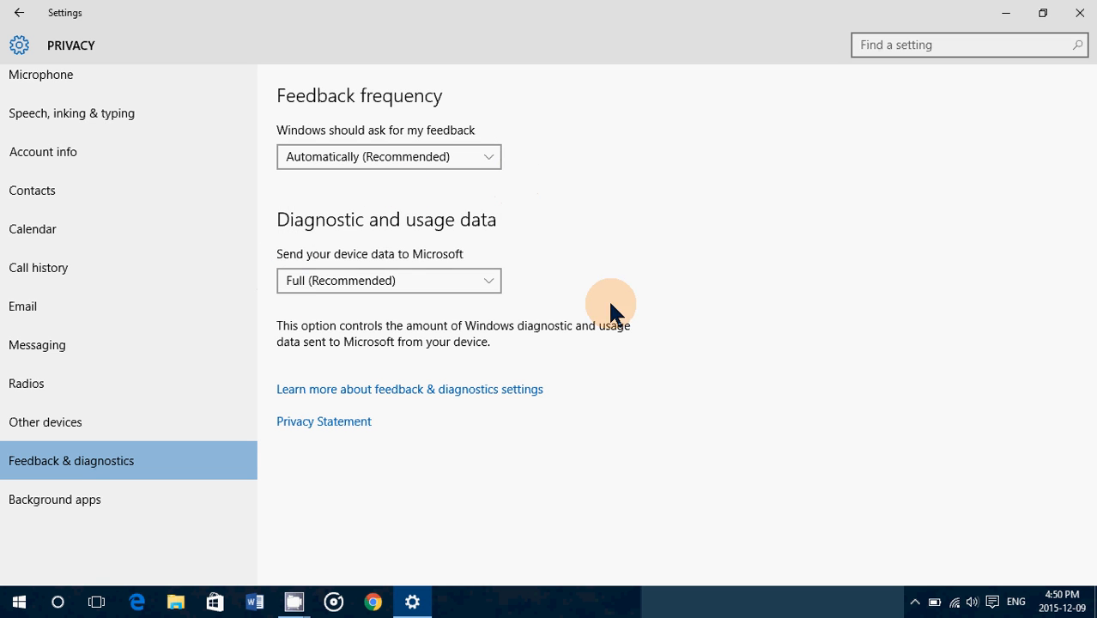
mouse_move(627, 335)
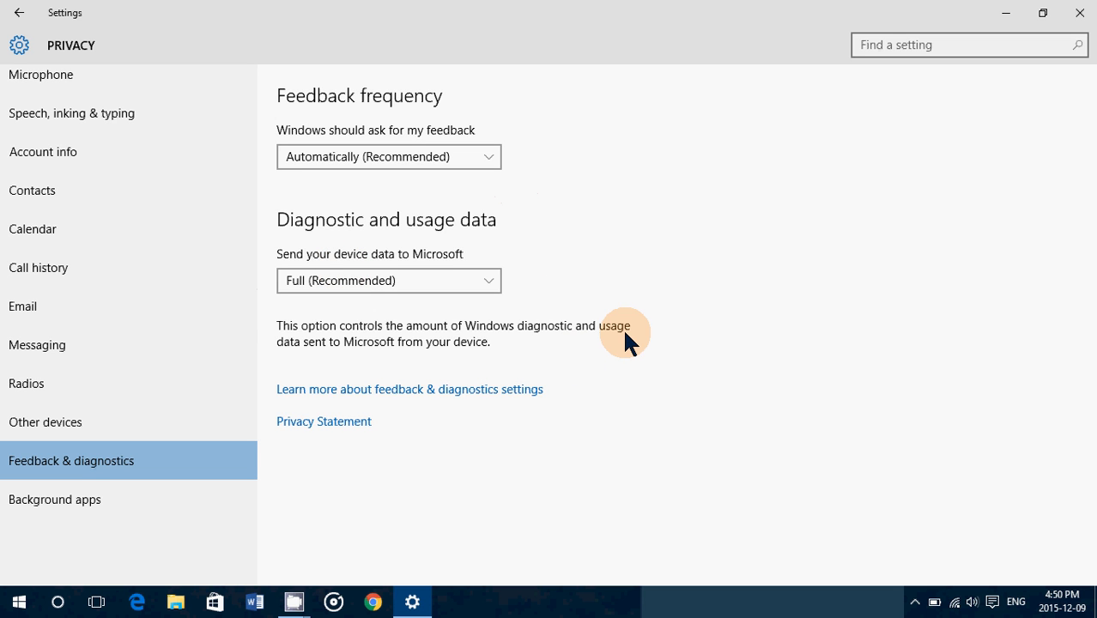
mouse_move(455, 289)
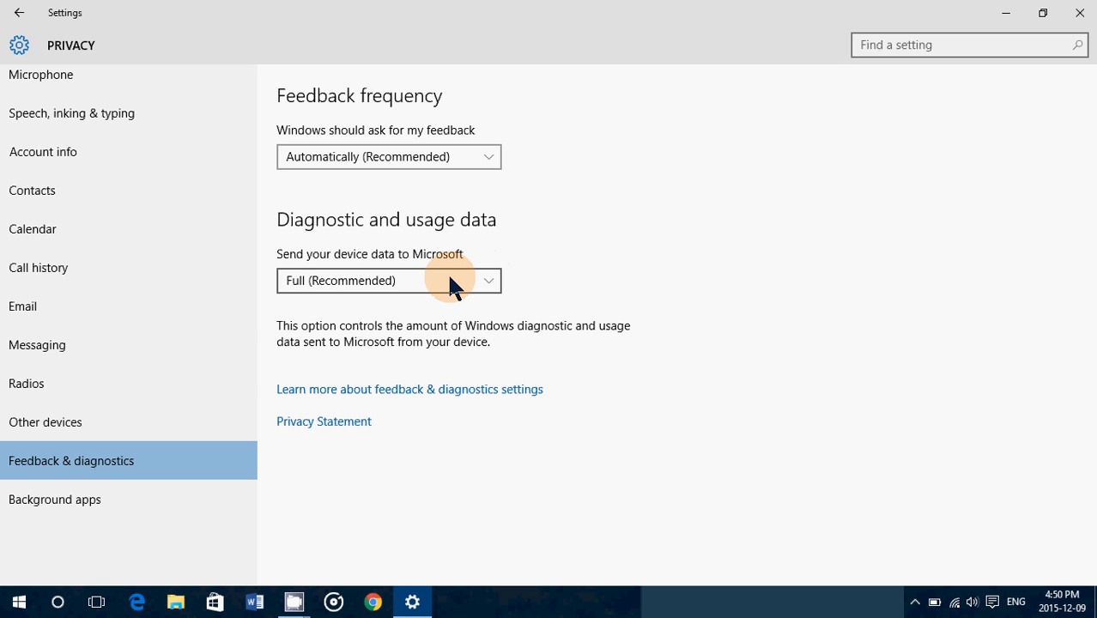
Expand the diagnostic data dropdown listing Basic, Enhanced and Full (Recommended).
click(389, 281)
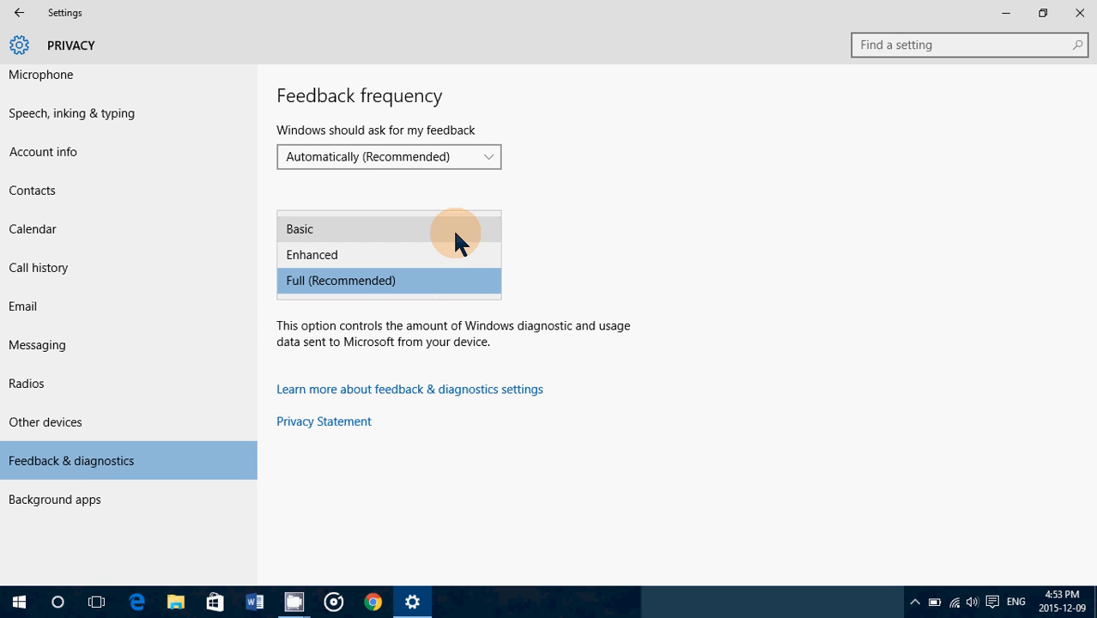
mouse_move(460, 258)
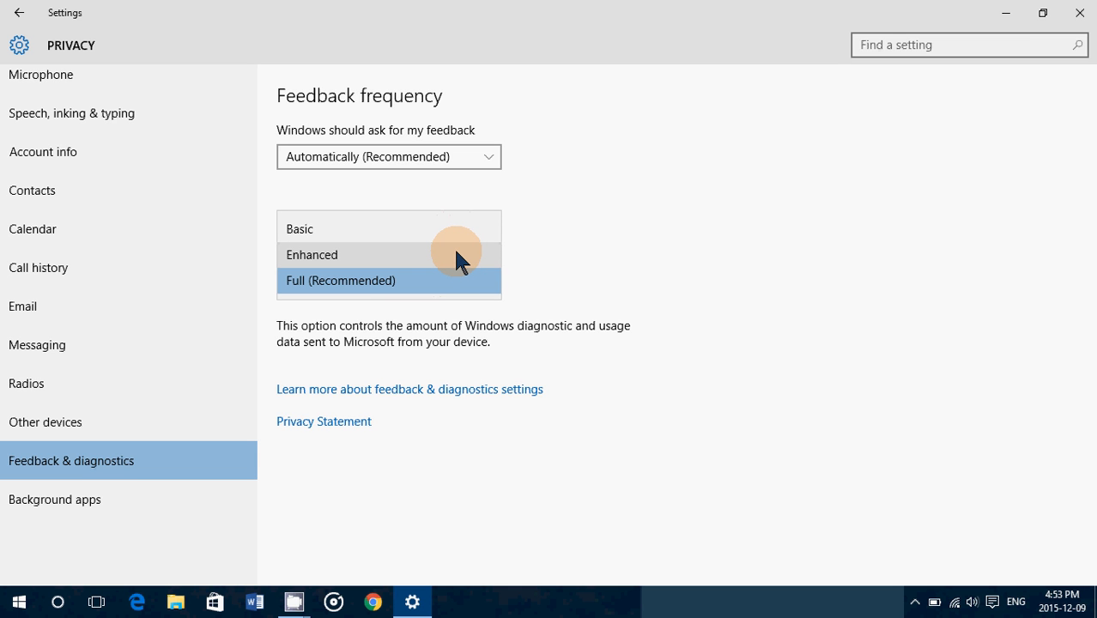